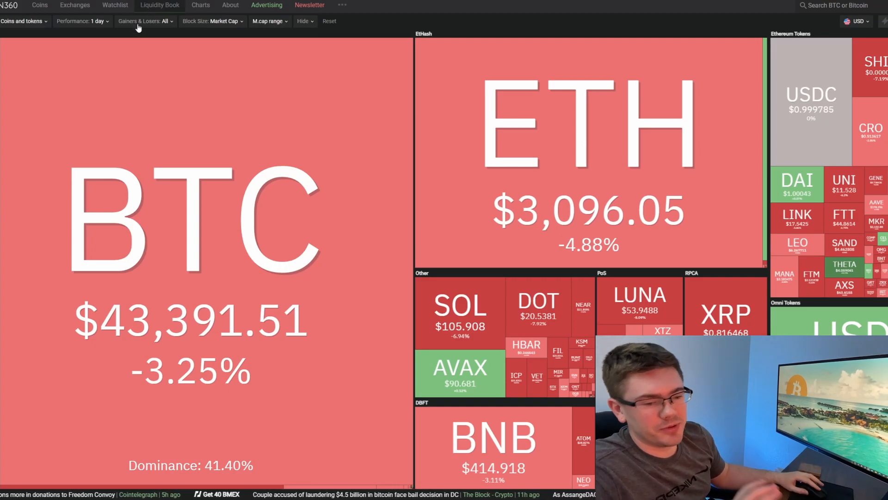
{"action": "mouse_move", "coordinate": [297, 141]}
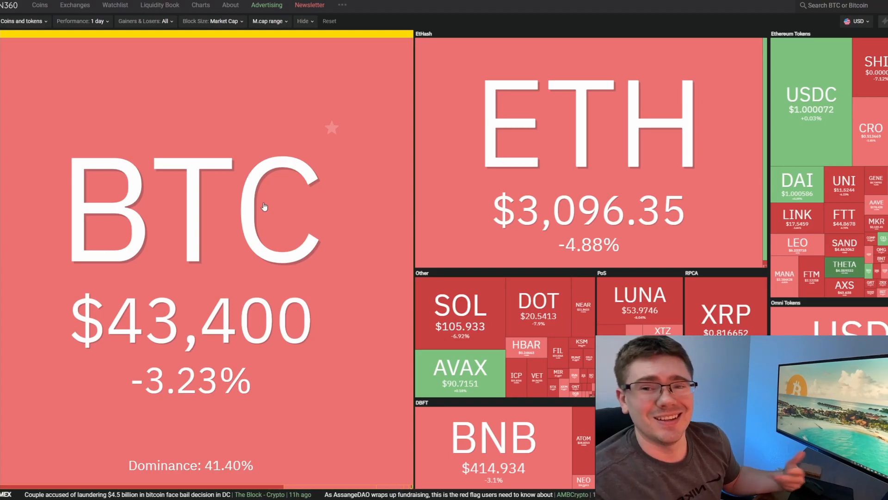
{"action": "mouse_move", "coordinate": [324, 139]}
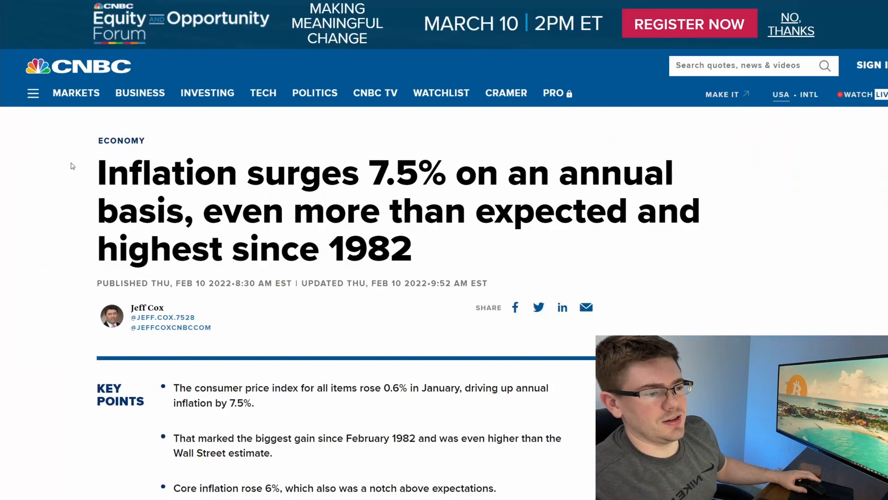
{"action": "mouse_move", "coordinate": [62, 151]}
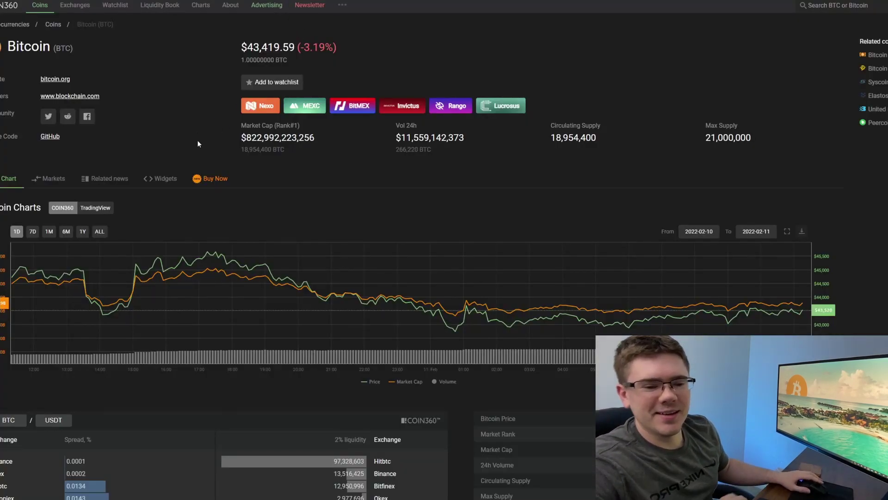
{"action": "mouse_move", "coordinate": [99, 246]}
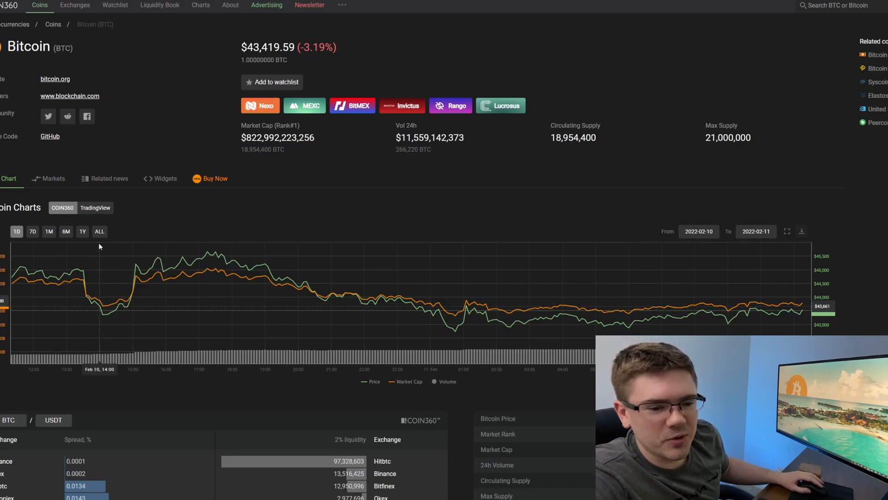
{"action": "mouse_move", "coordinate": [38, 256]}
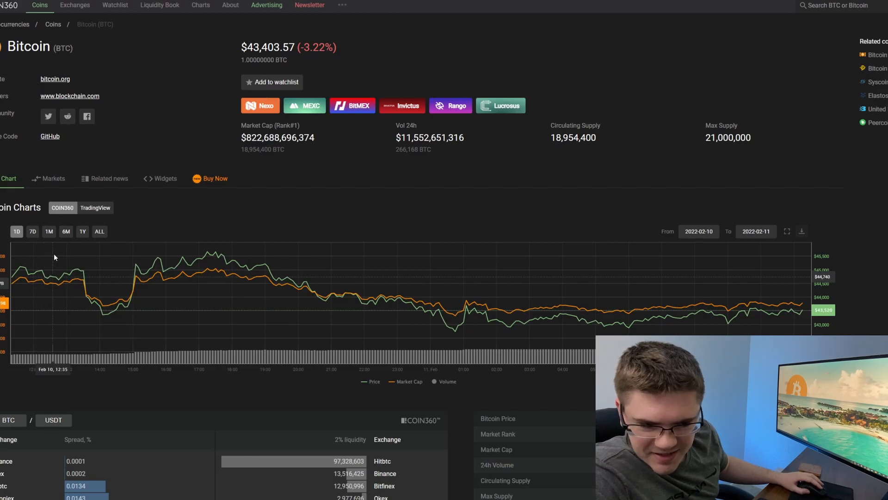
{"action": "mouse_move", "coordinate": [82, 260]}
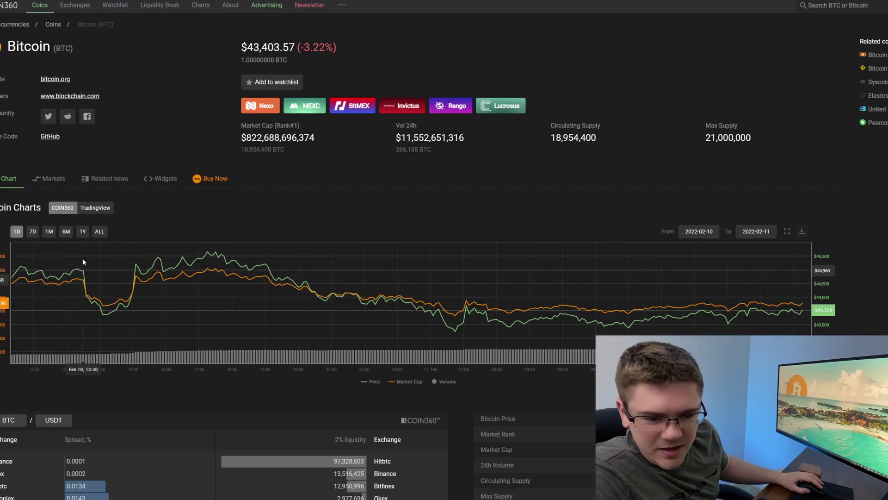
{"action": "mouse_move", "coordinate": [92, 264]}
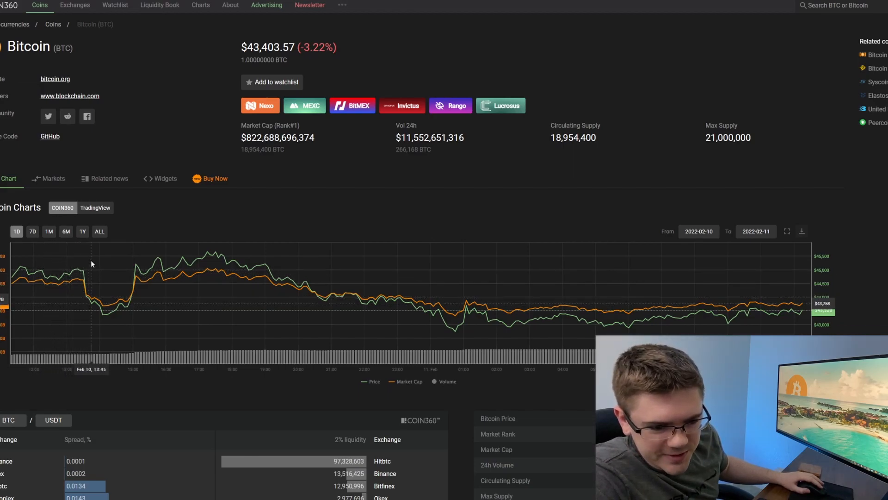
{"action": "mouse_move", "coordinate": [102, 264]}
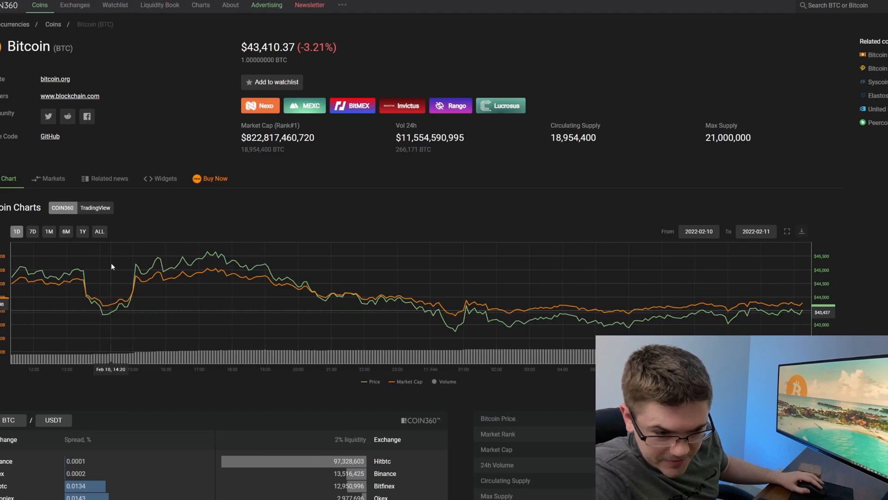
{"action": "mouse_move", "coordinate": [119, 264]}
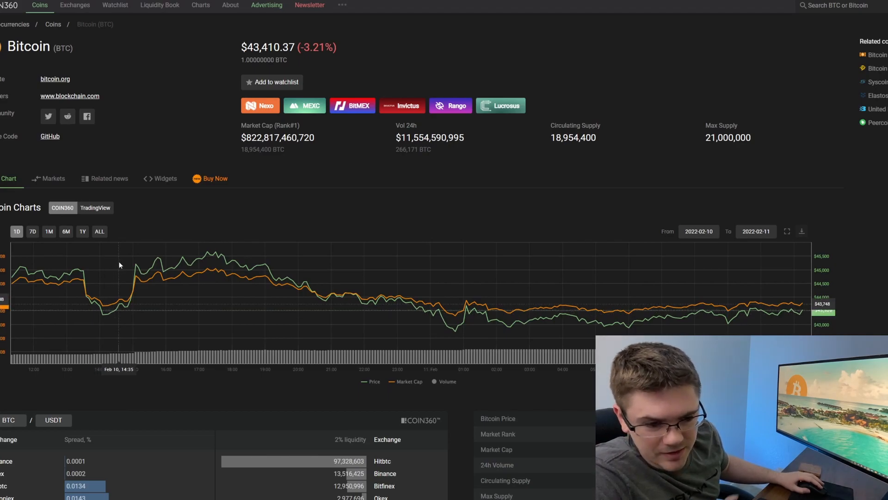
{"action": "mouse_move", "coordinate": [136, 265]}
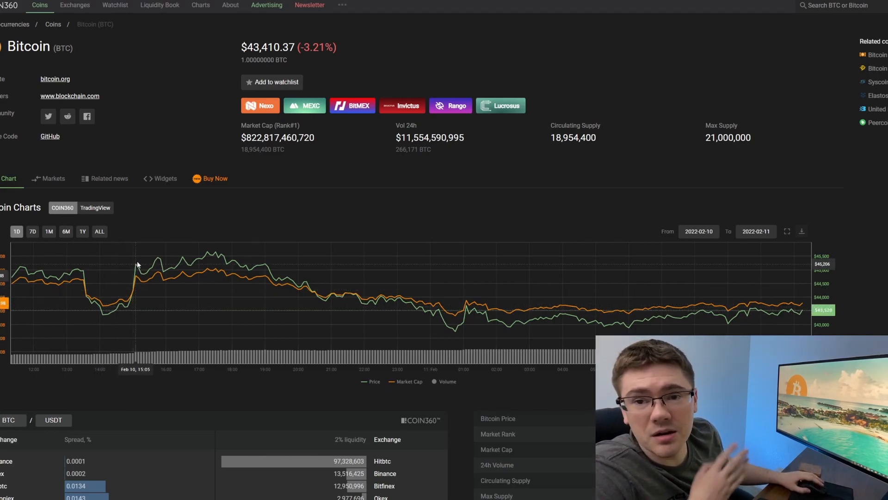
{"action": "mouse_move", "coordinate": [143, 264]}
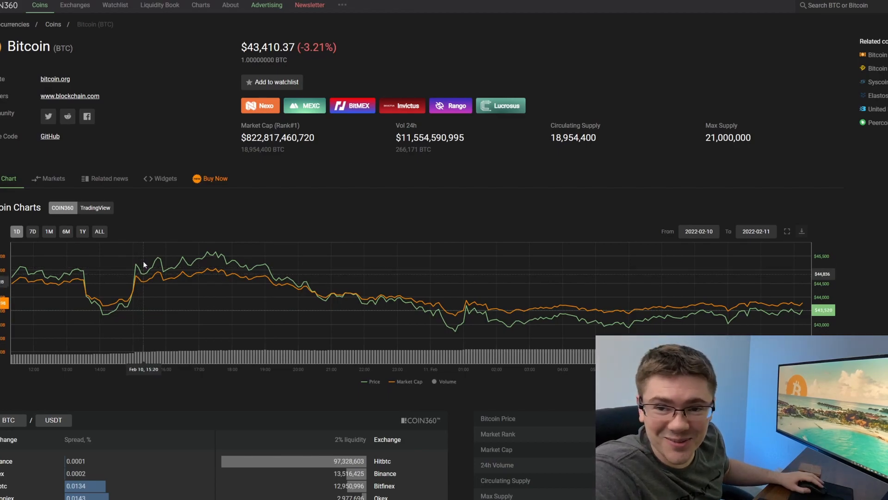
{"action": "mouse_move", "coordinate": [194, 266]}
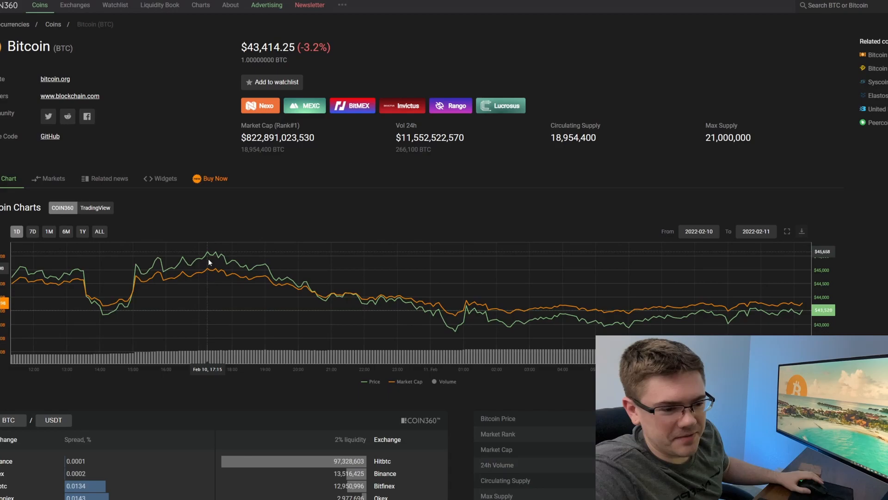
{"action": "mouse_move", "coordinate": [225, 264]}
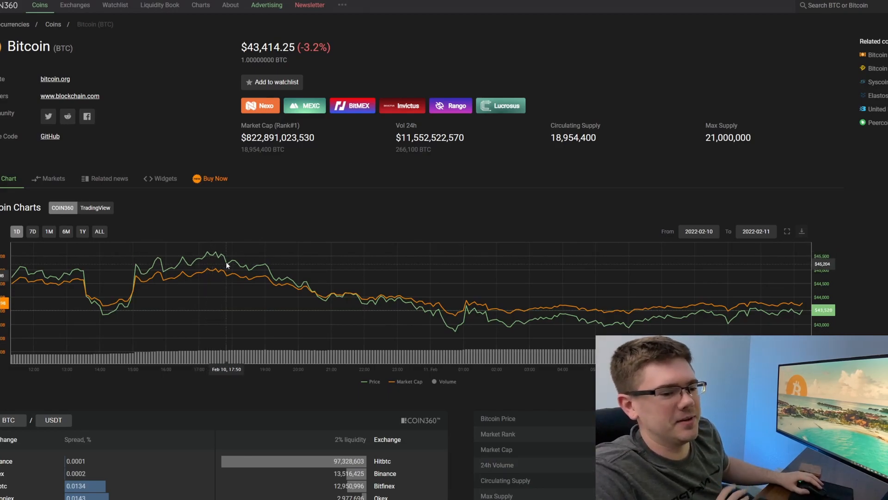
{"action": "mouse_move", "coordinate": [255, 271]}
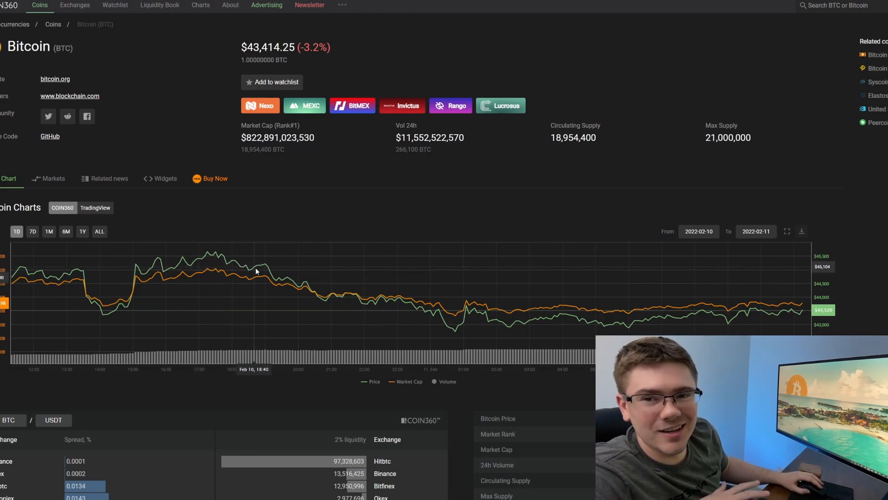
{"action": "mouse_move", "coordinate": [768, 315]}
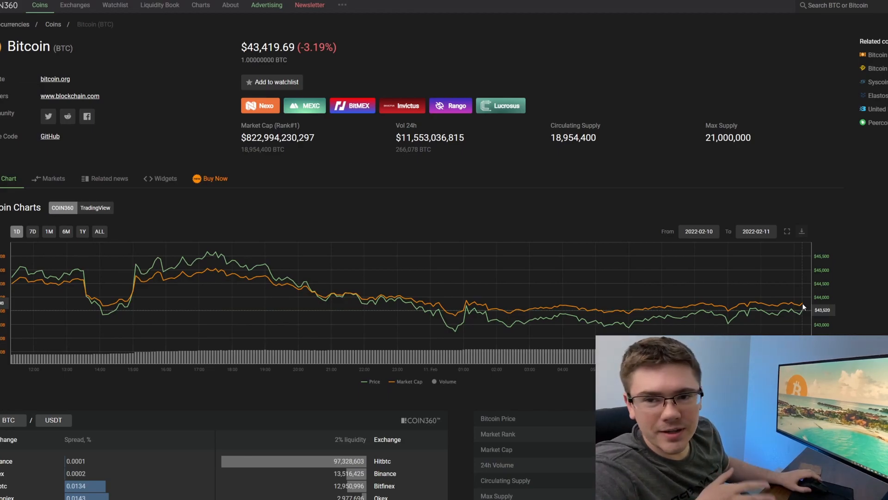
{"action": "mouse_move", "coordinate": [267, 363]}
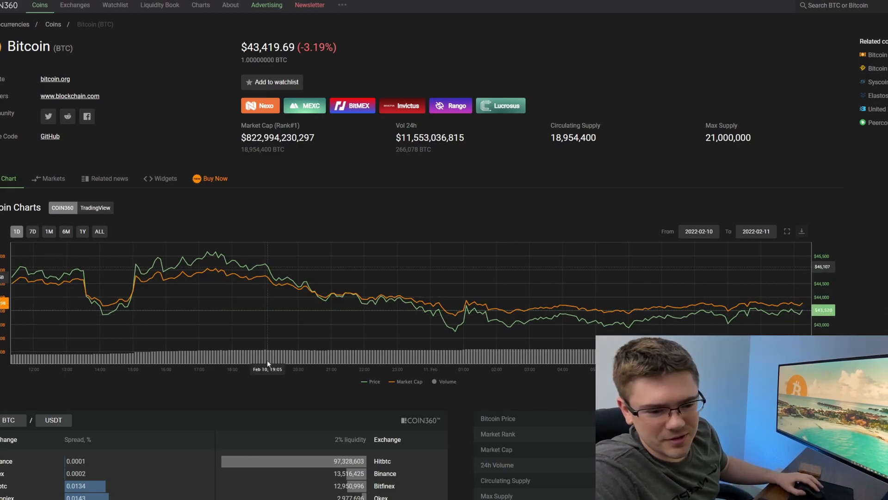
{"action": "mouse_move", "coordinate": [102, 310]}
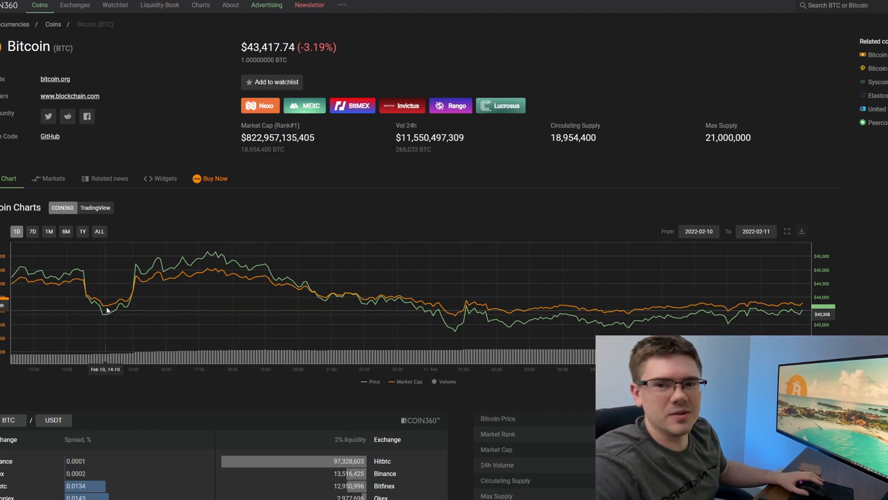
{"action": "mouse_move", "coordinate": [232, 221]}
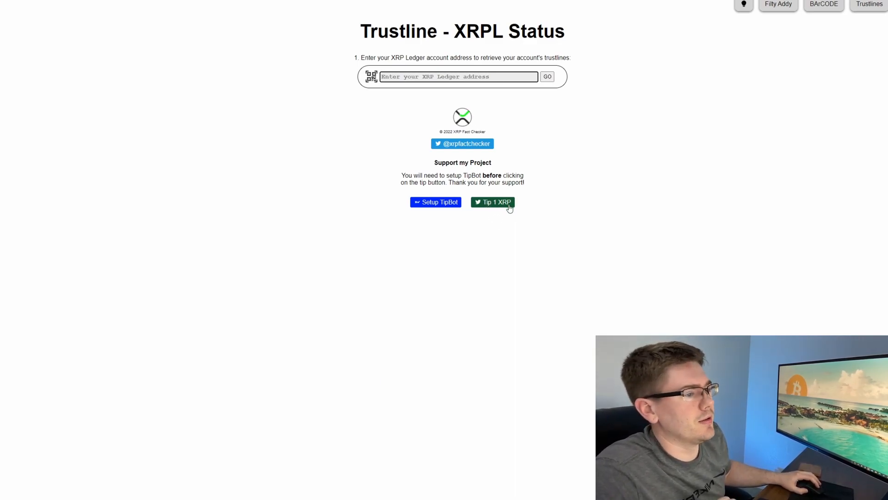
{"action": "mouse_move", "coordinate": [319, 132]}
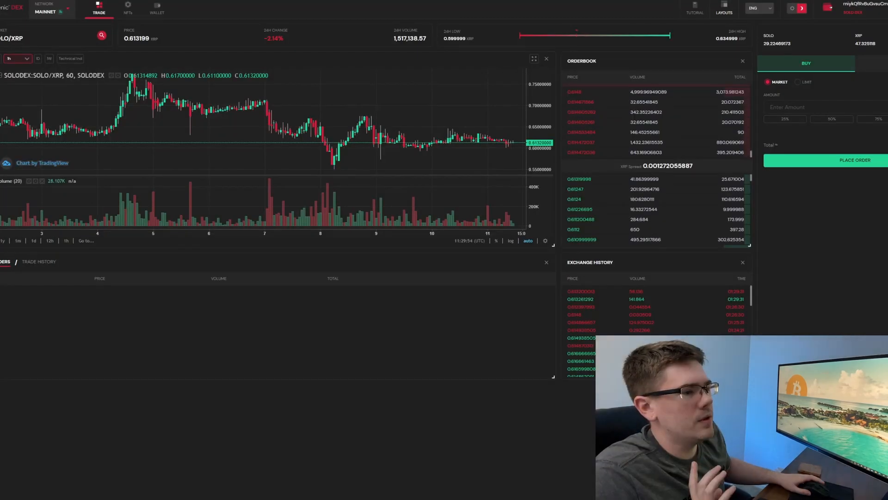
{"action": "mouse_move", "coordinate": [332, 130]}
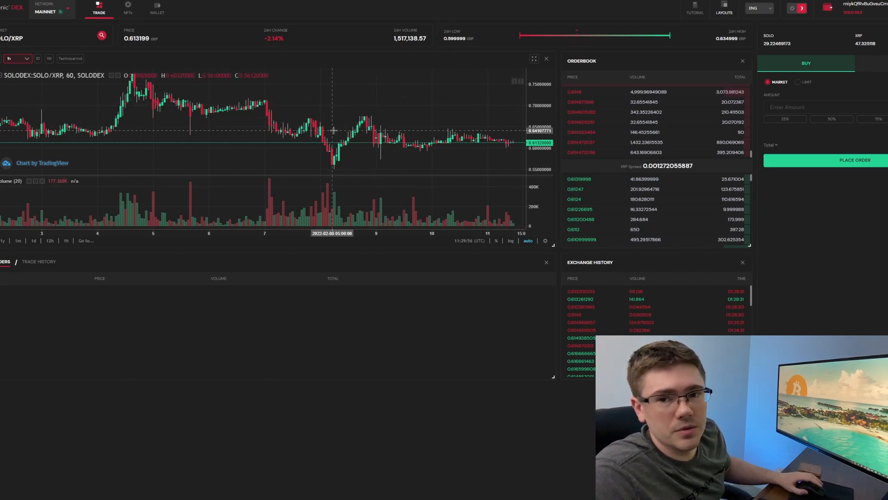
{"action": "mouse_move", "coordinate": [357, 122]}
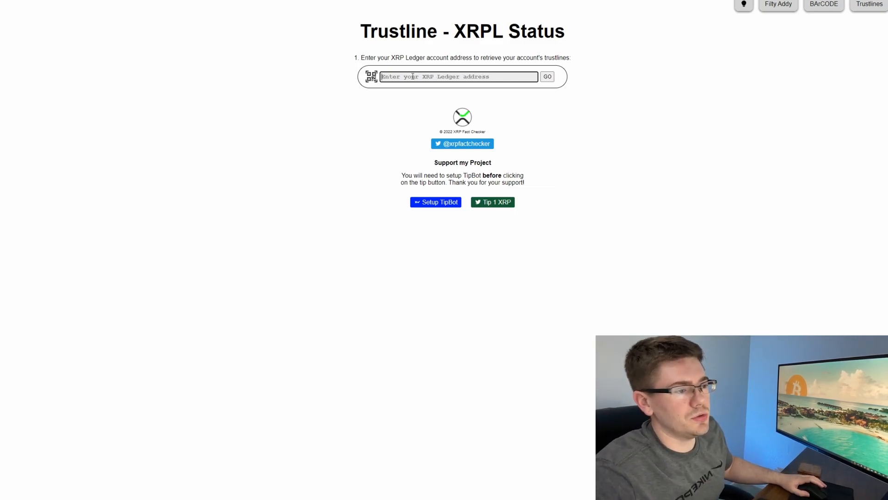
{"action": "type", "text": "rniykQfRyBuGvsuCmMNpkNXLR8aJsFajbr"}
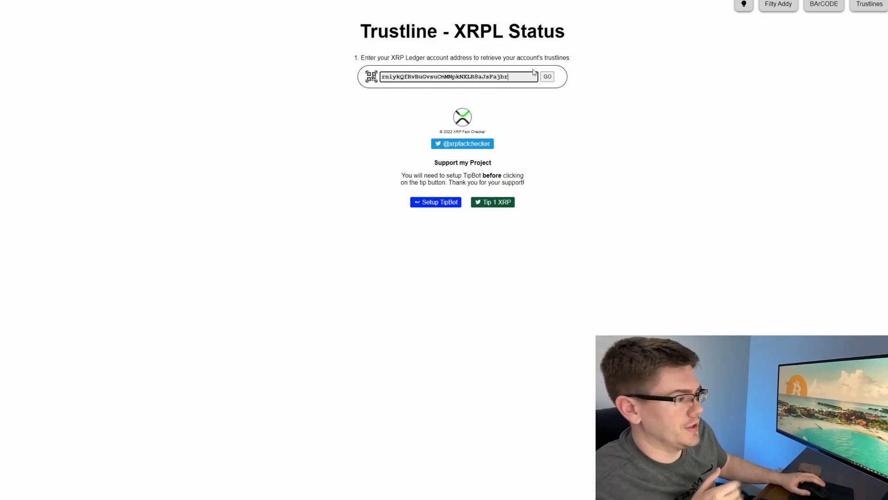
{"action": "left_click", "coordinate": [545, 76]}
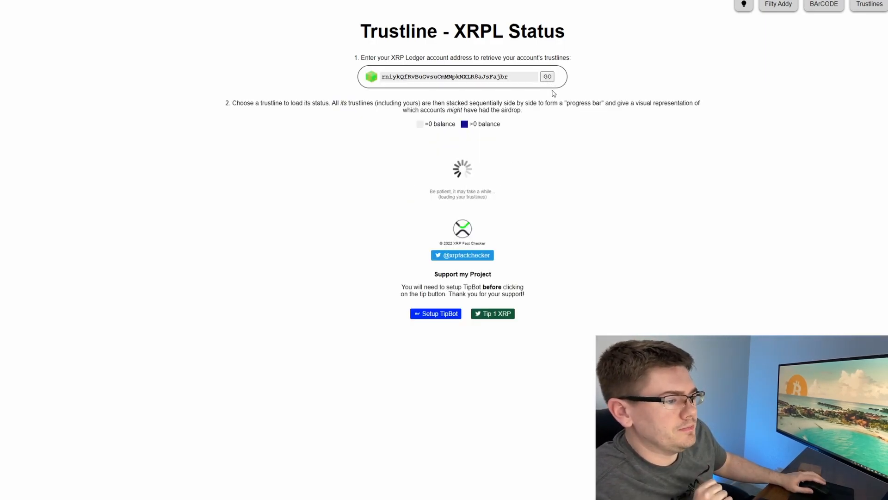
{"action": "left_click", "coordinate": [545, 77]}
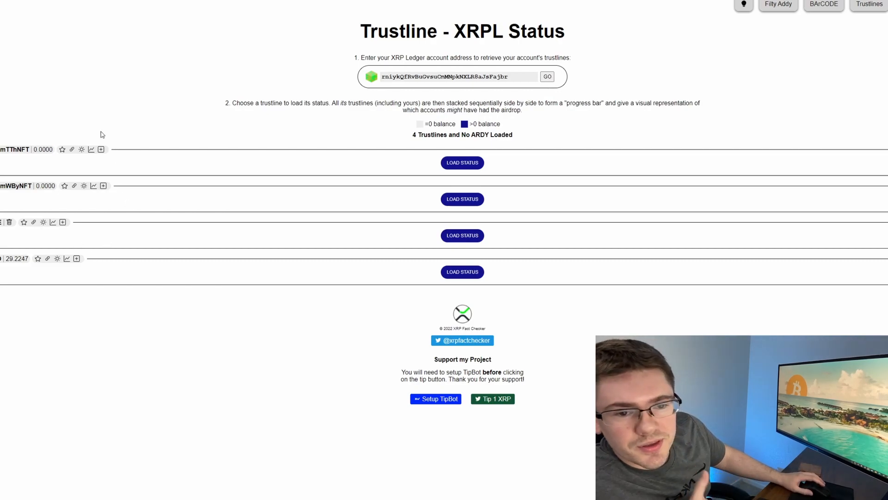
{"action": "mouse_move", "coordinate": [42, 182]}
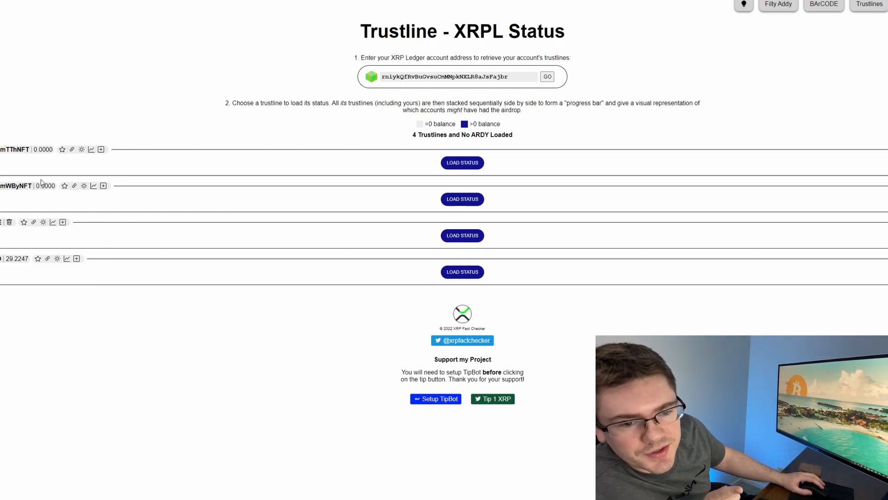
{"action": "mouse_move", "coordinate": [21, 180]}
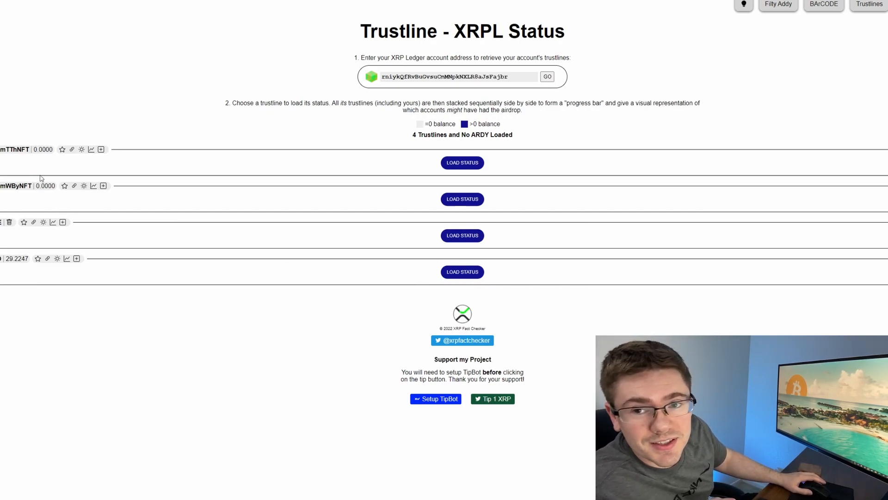
{"action": "mouse_move", "coordinate": [47, 166]}
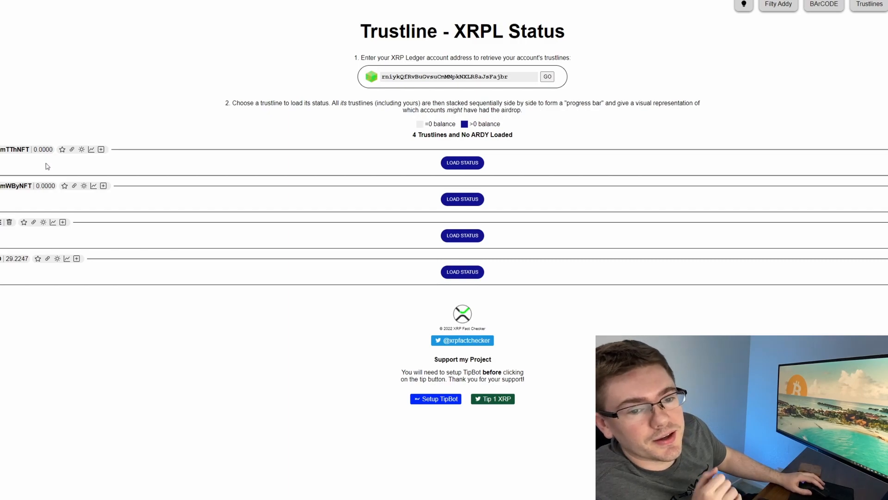
{"action": "mouse_move", "coordinate": [49, 195]}
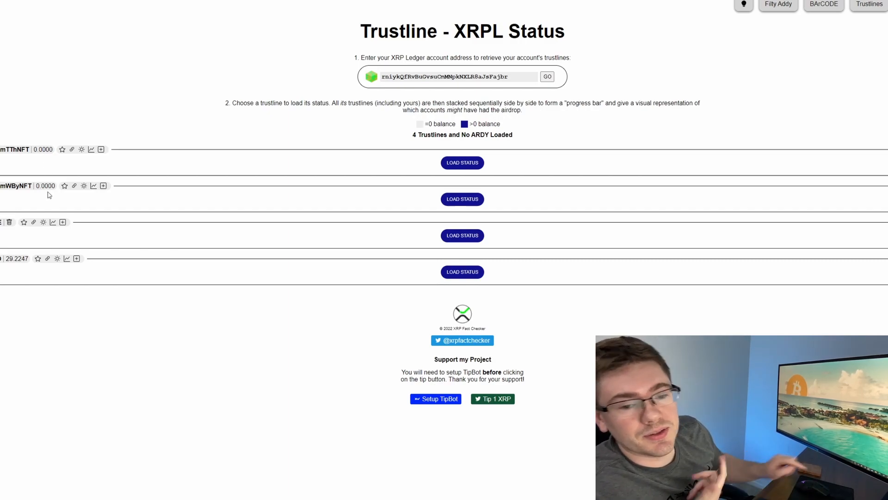
{"action": "mouse_move", "coordinate": [138, 219]}
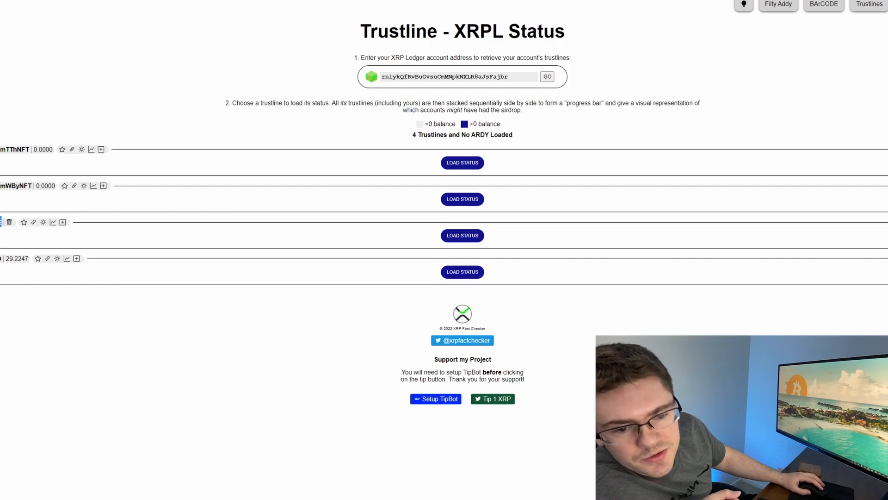
{"action": "mouse_move", "coordinate": [264, 220]}
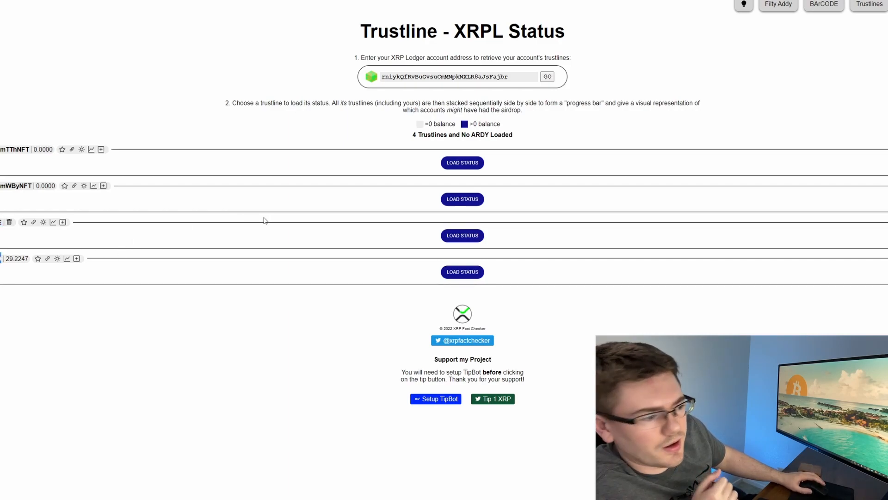
Load the third trustline's status (#20924/55454, 0.00% filled) and highlight the queue number
{"action": "left_click", "coordinate": [462, 235]}
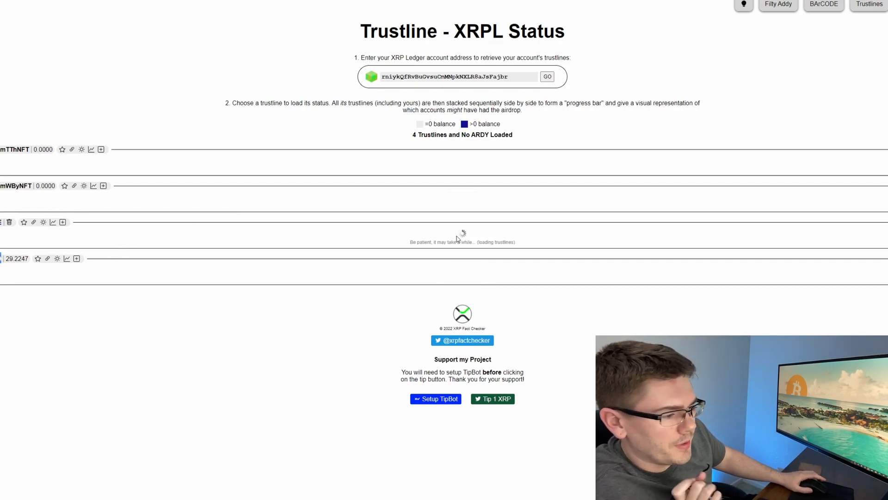
{"action": "mouse_move", "coordinate": [347, 235]}
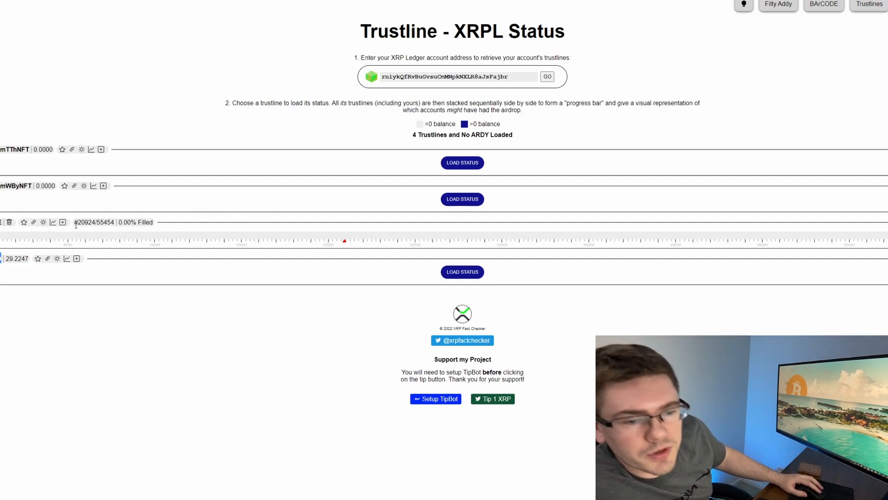
{"action": "double_click", "coordinate": [84, 221]}
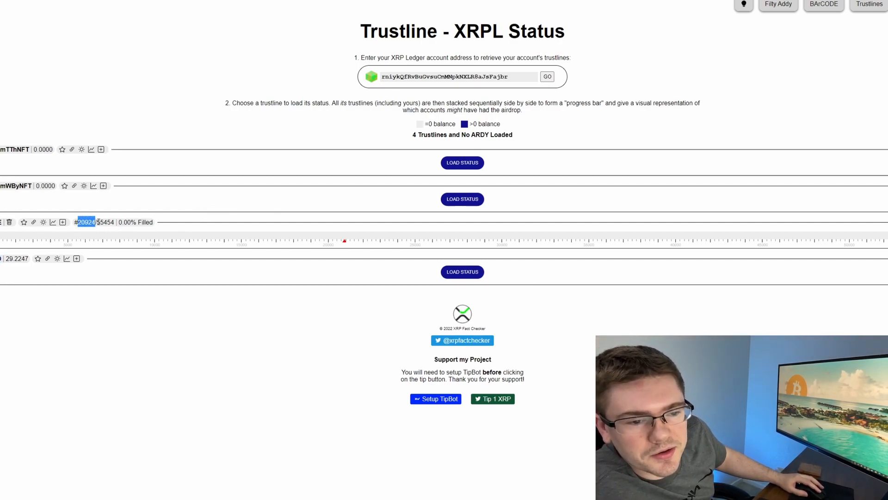
{"action": "double_click", "coordinate": [104, 221]}
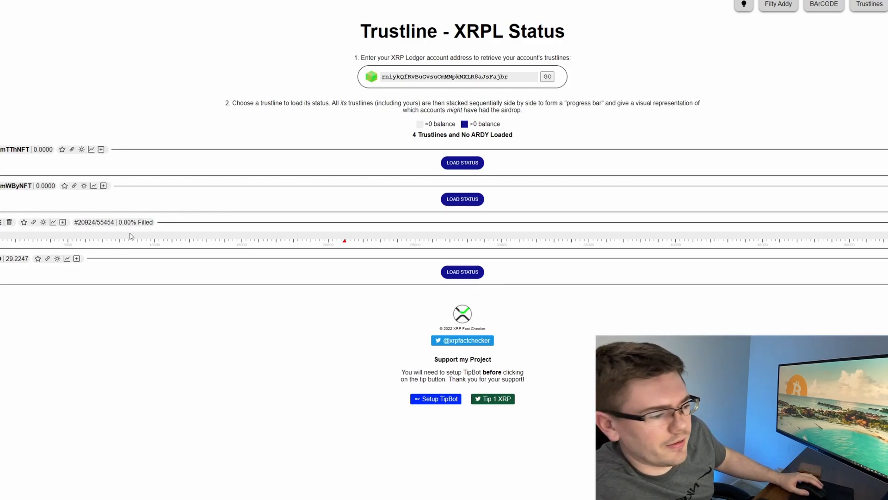
{"action": "mouse_move", "coordinate": [239, 200]}
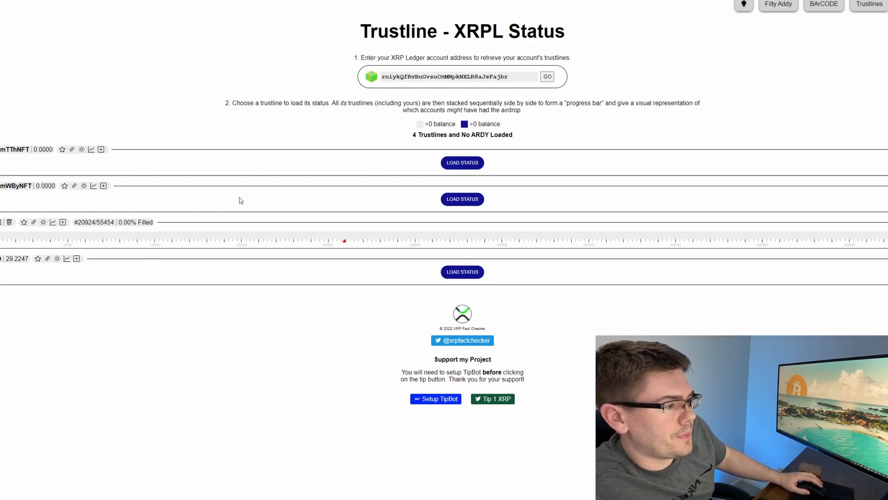